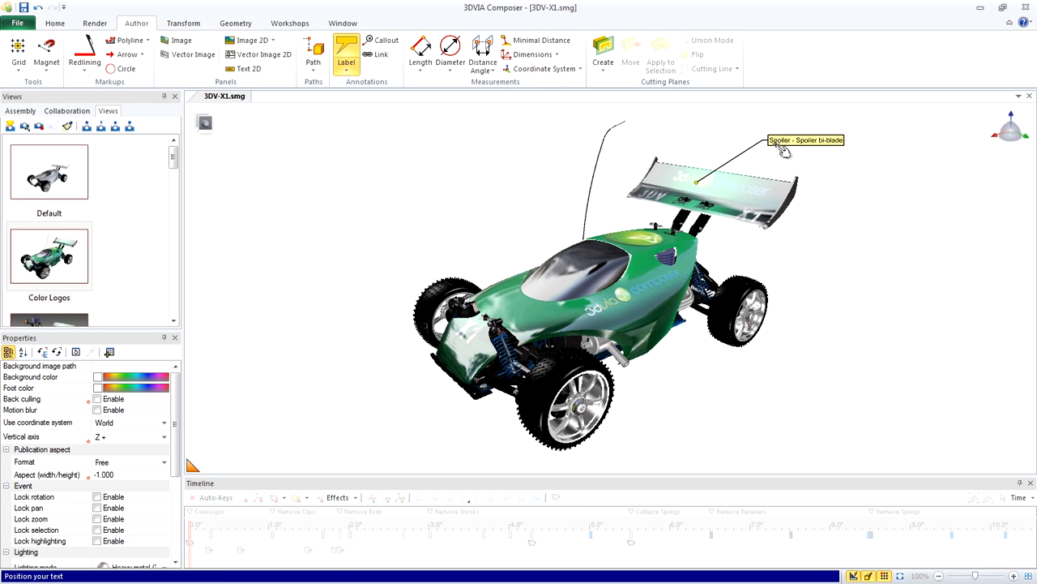
- Attach a 'wheel' label to the car's front wheel
{"action": "left_click", "coordinate": [805, 139]}
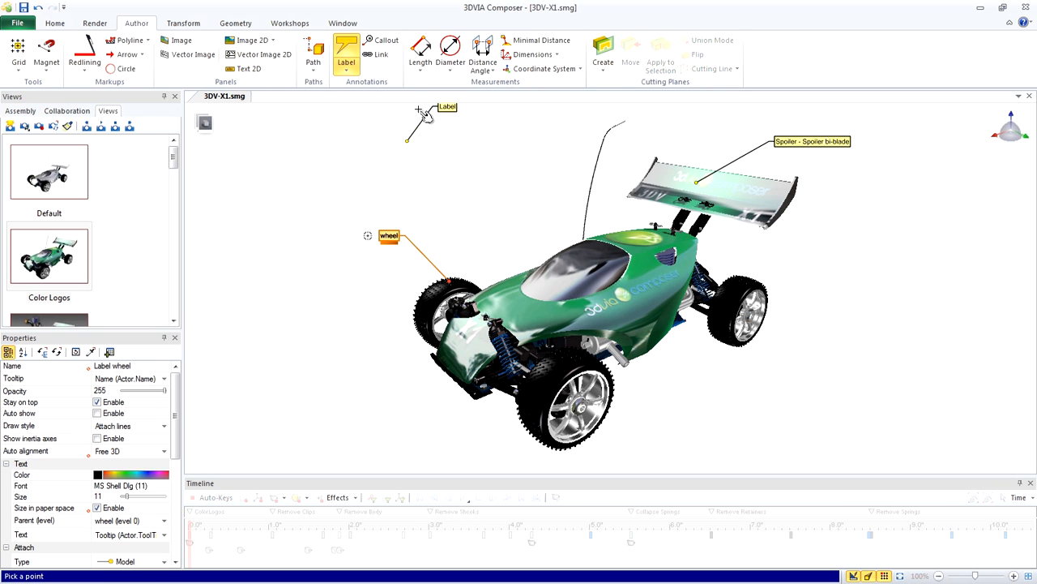
{"action": "mouse_move", "coordinate": [450, 51]}
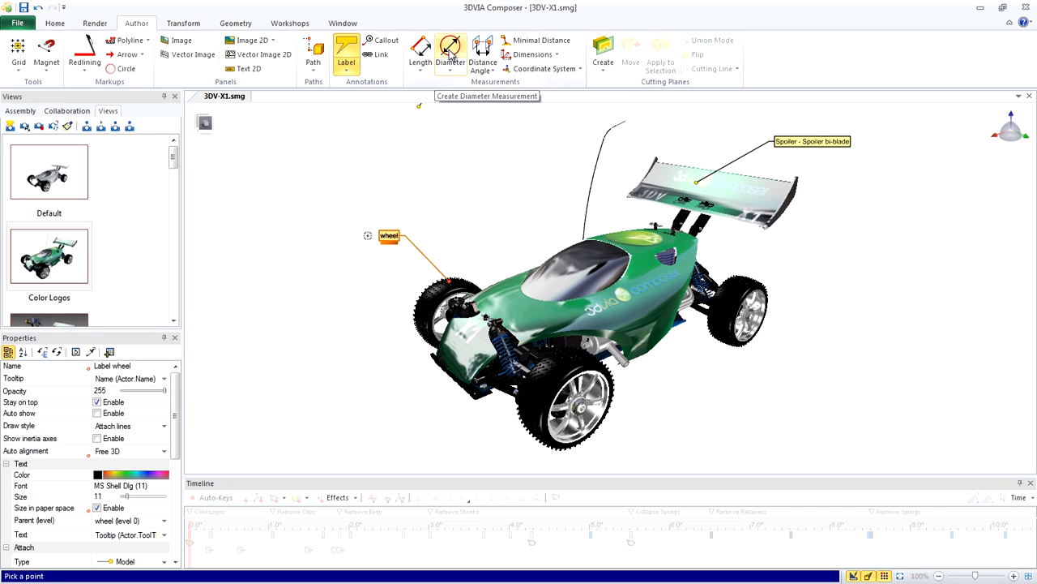
- Measure the near front wheel's diameter, giving 75.00 mm
{"action": "left_click", "coordinate": [450, 52]}
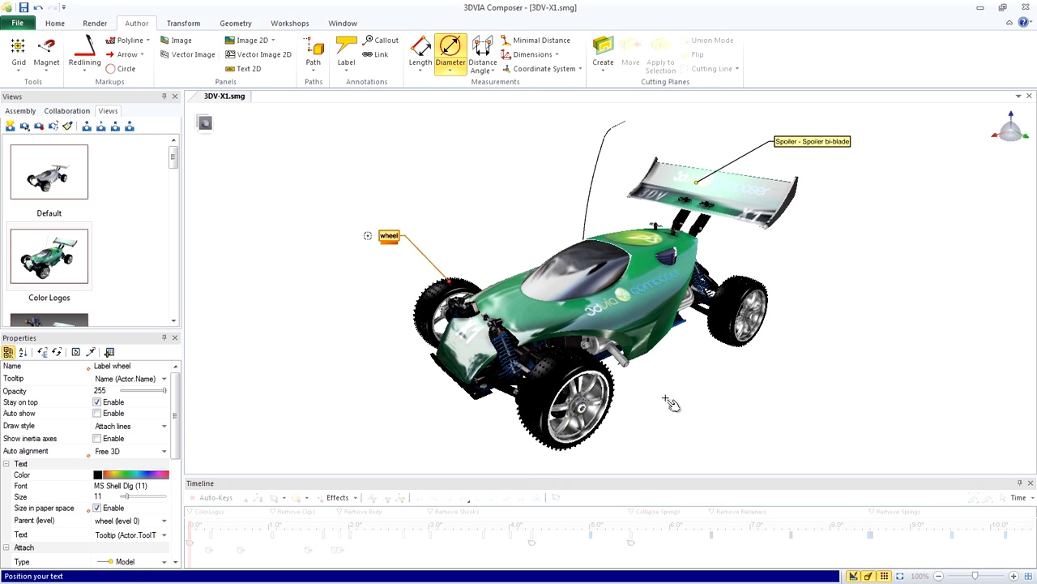
{"action": "left_click", "coordinate": [578, 412]}
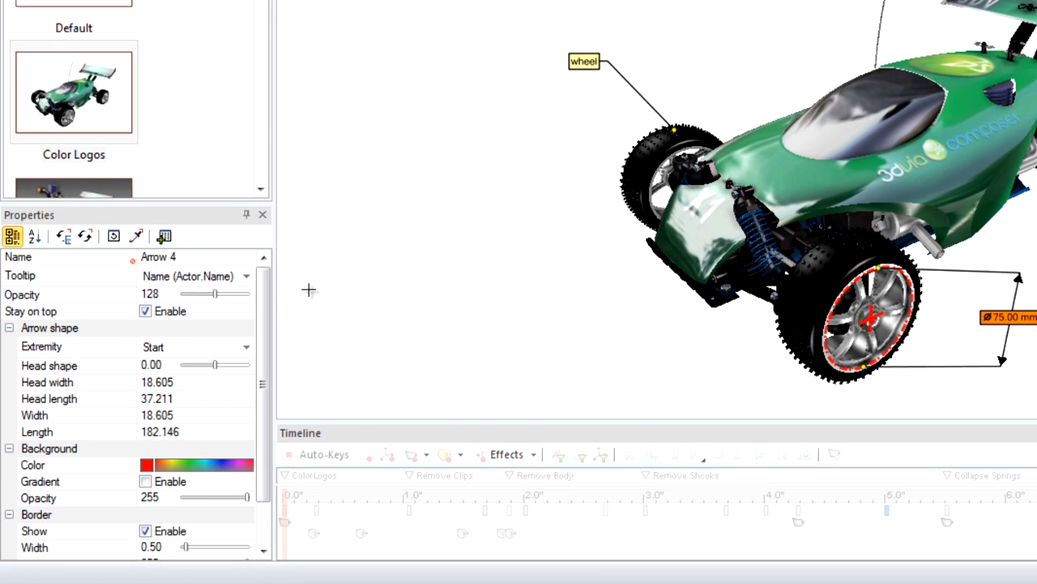
{"action": "mouse_move", "coordinate": [203, 308]}
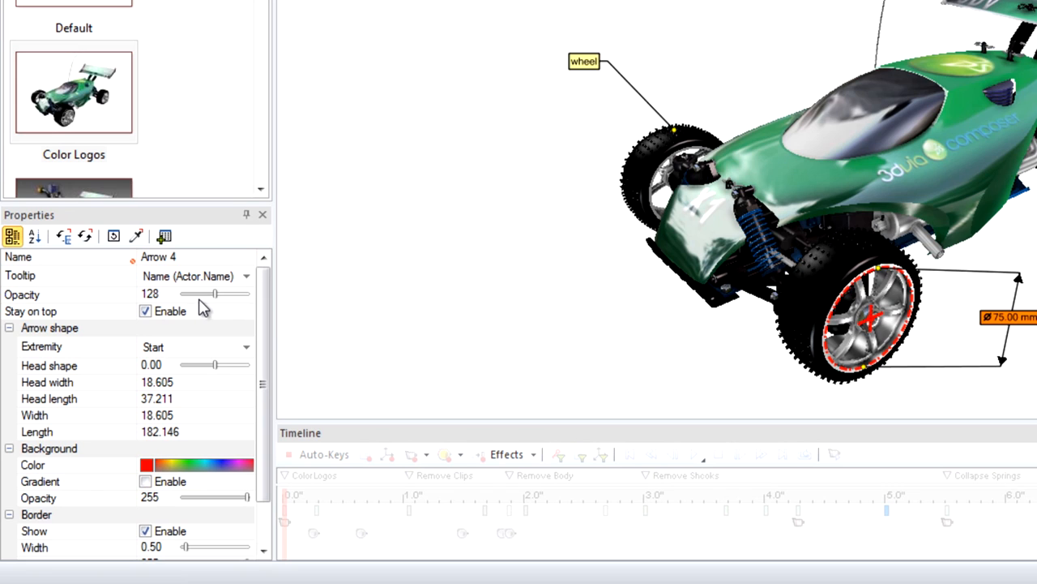
{"action": "mouse_move", "coordinate": [216, 304]}
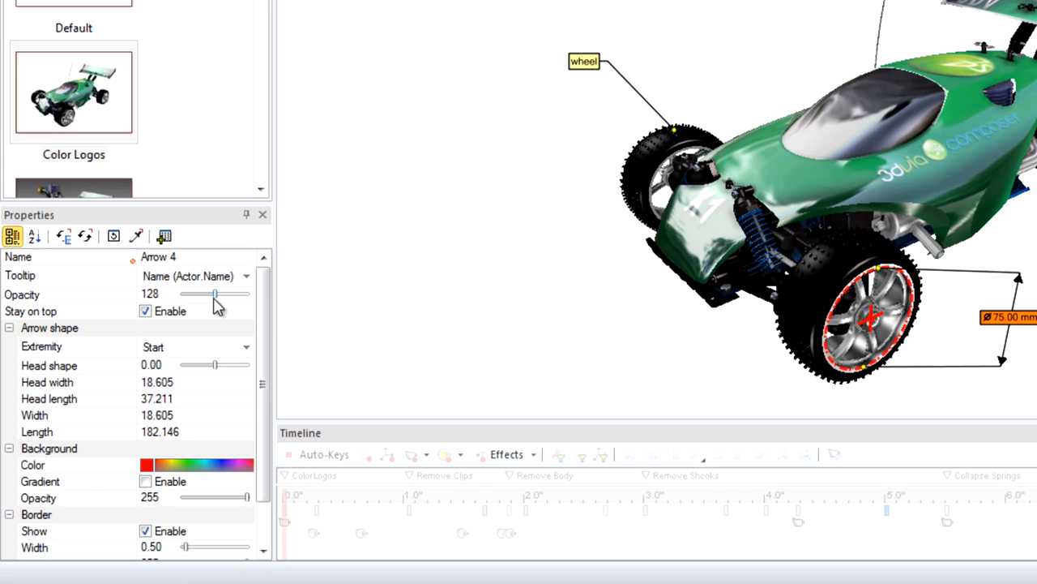
- Raise Arrow 4's opacity from 128 to 255
{"action": "left_click_drag", "start_coordinate": [215, 293], "coordinate": [247, 294]}
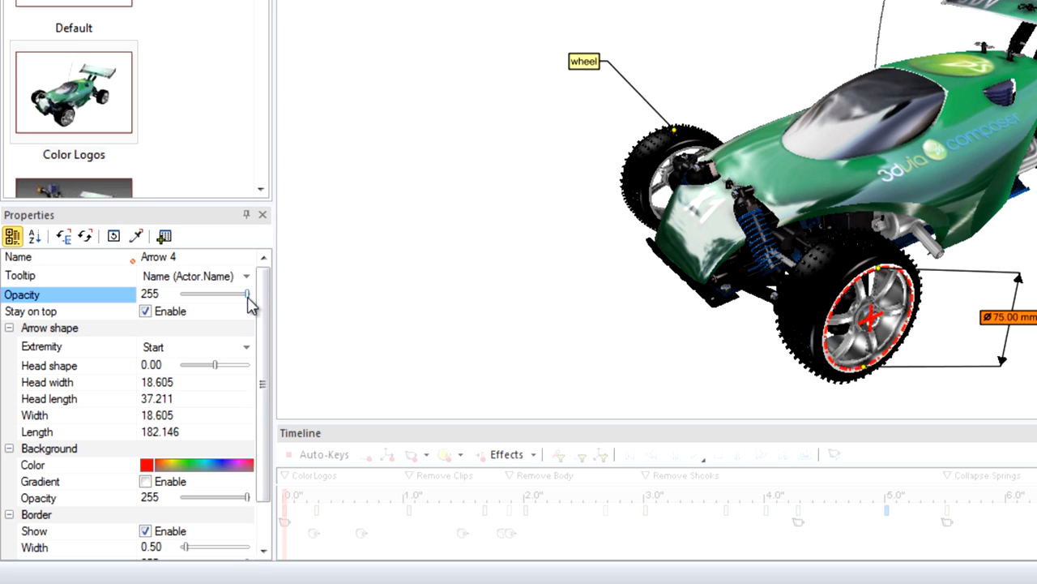
{"action": "mouse_move", "coordinate": [226, 464]}
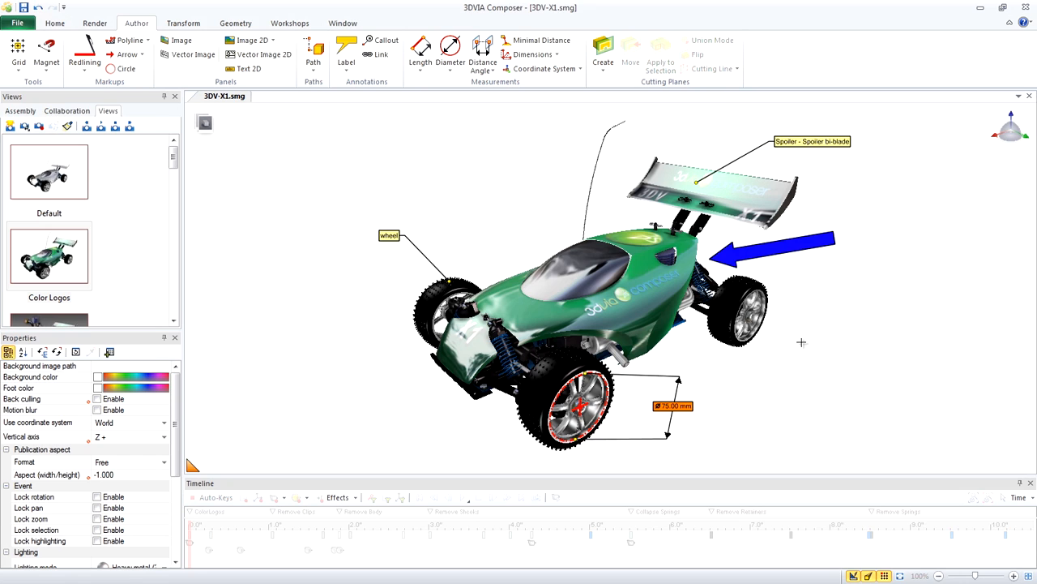
- Color the body shell red and lower its opacity to expose the engine
{"action": "left_click", "coordinate": [648, 292]}
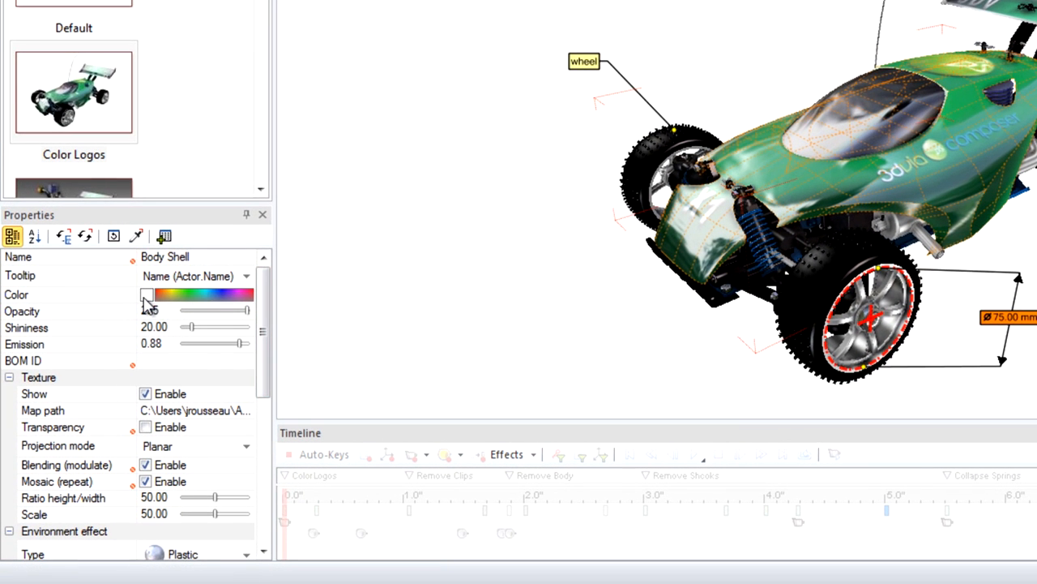
{"action": "left_click", "coordinate": [148, 295]}
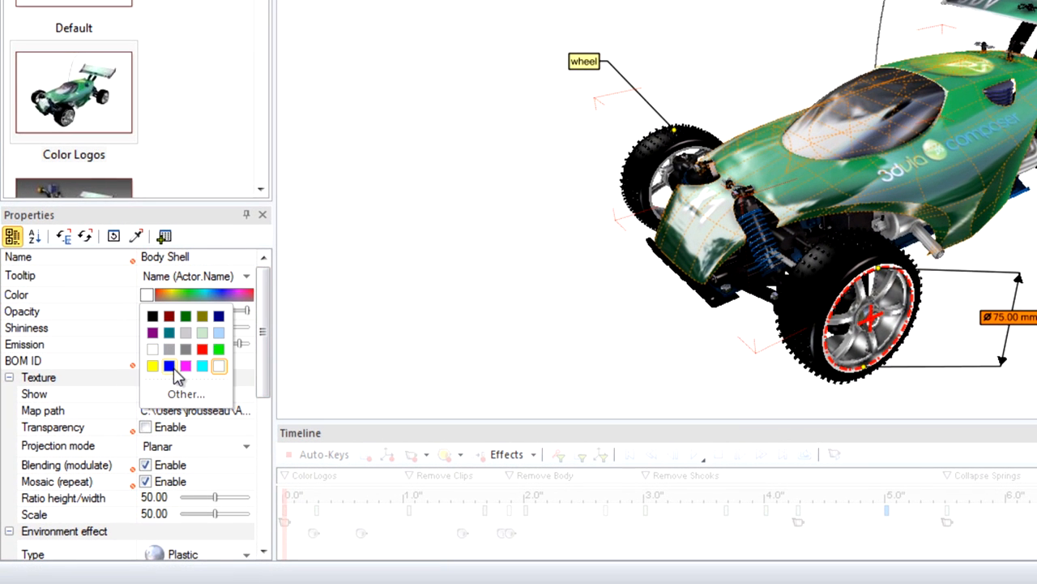
{"action": "left_click", "coordinate": [201, 349]}
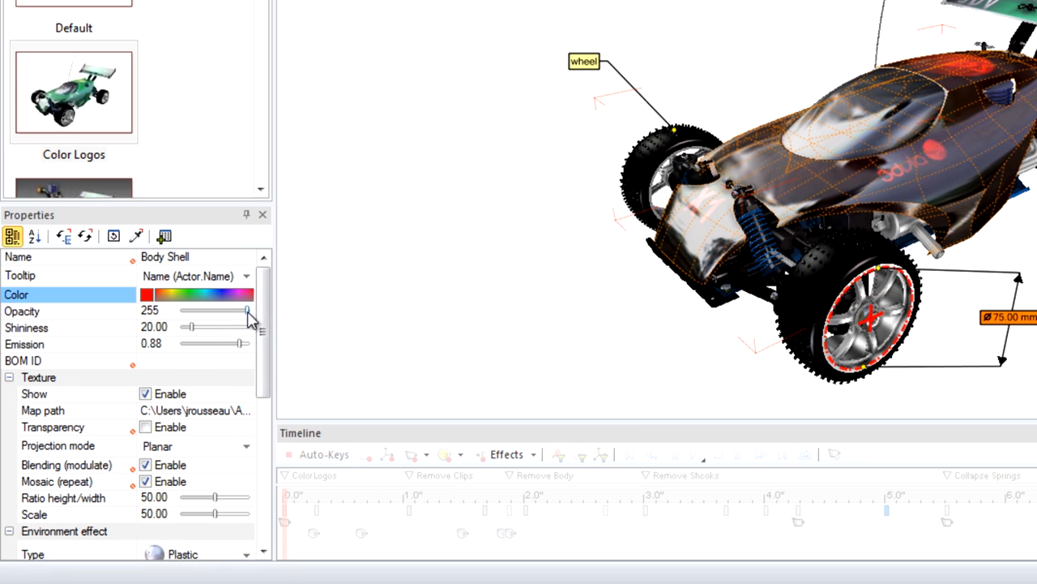
{"action": "left_click_drag", "start_coordinate": [247, 311], "coordinate": [217, 311]}
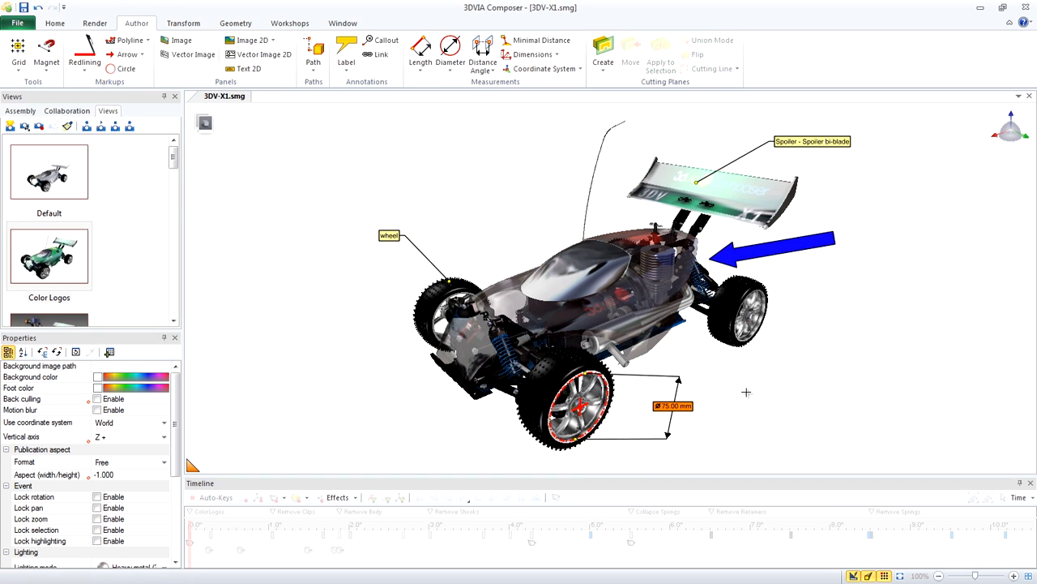
{"action": "mouse_move", "coordinate": [747, 395]}
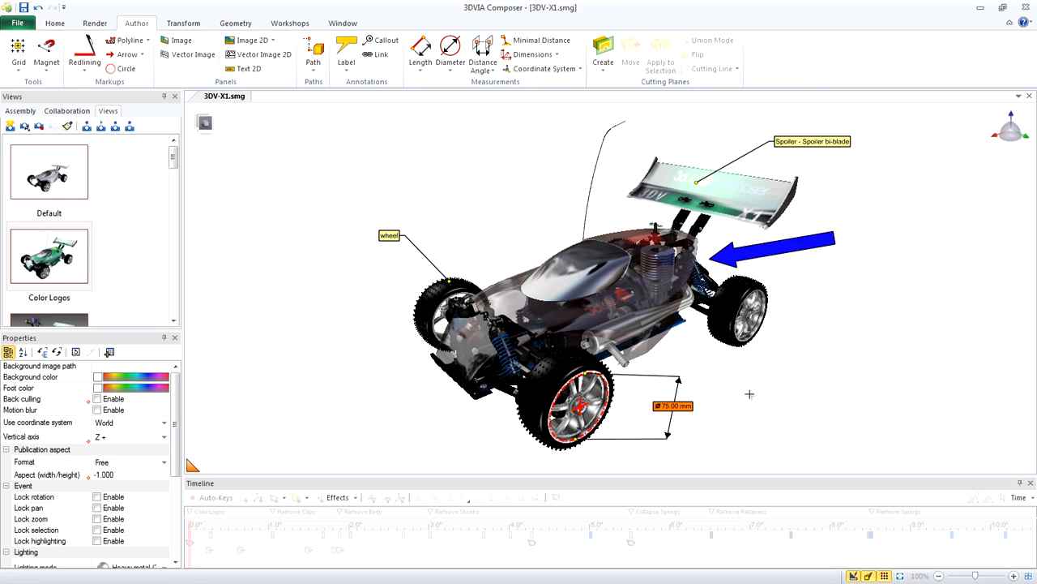
{"action": "mouse_move", "coordinate": [811, 141]}
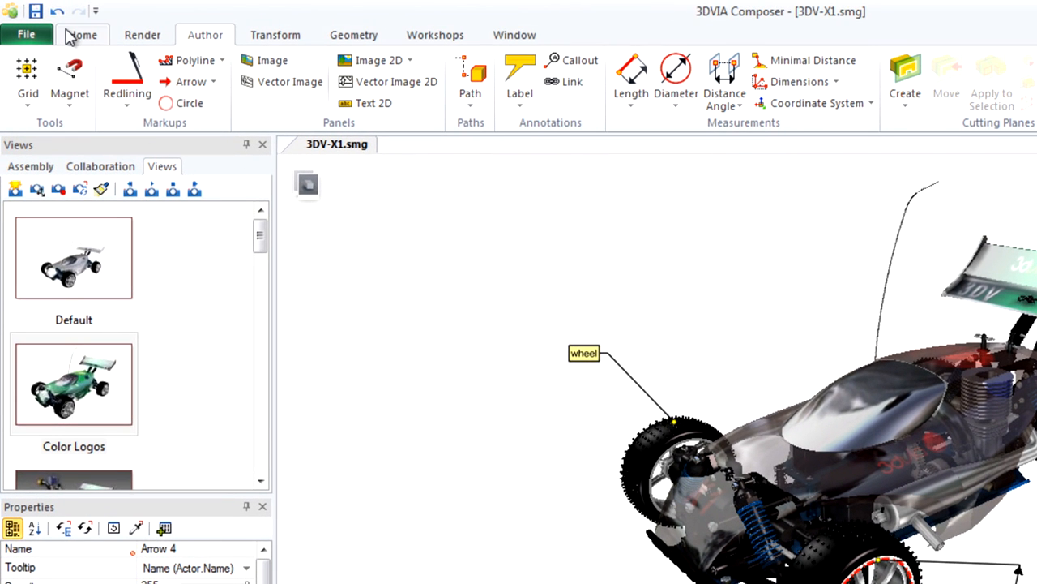
- Switch to the Home ribbon for navigation and visibility tools
{"action": "left_click", "coordinate": [82, 34]}
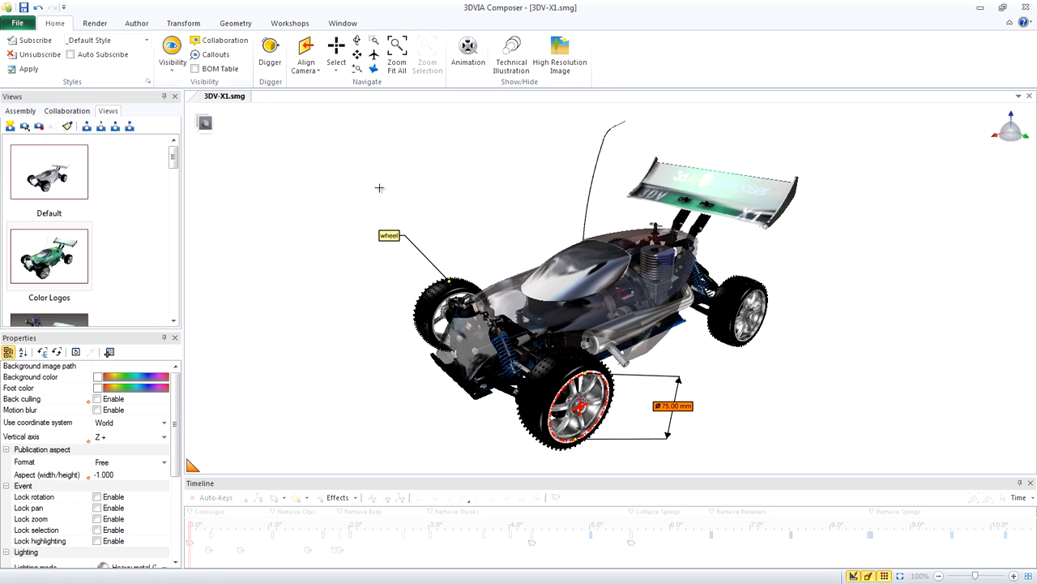
- Hide the rear spoiler blade from the context toolbar
{"action": "left_click", "coordinate": [667, 181]}
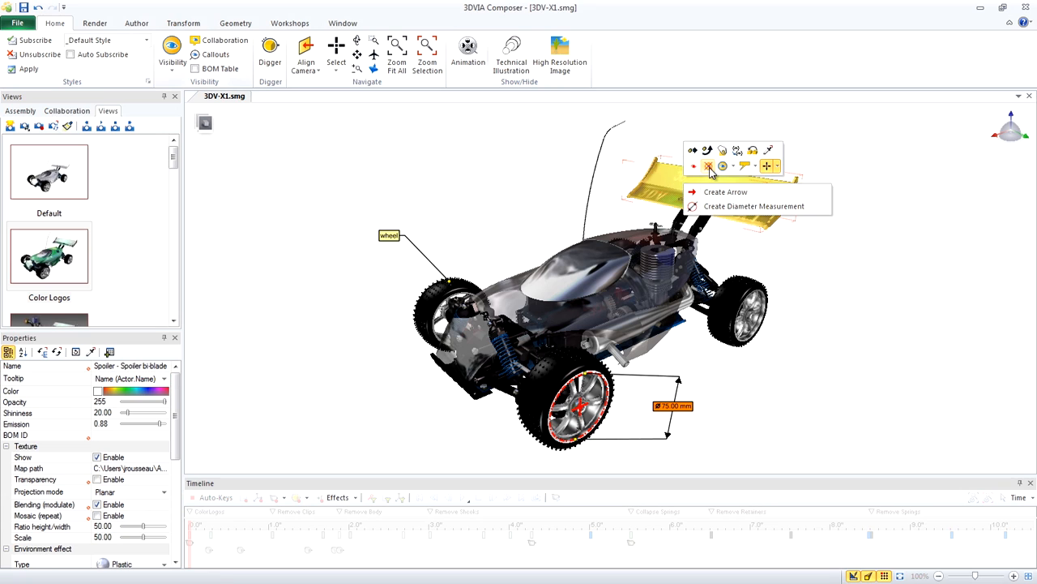
{"action": "left_click", "coordinate": [830, 261]}
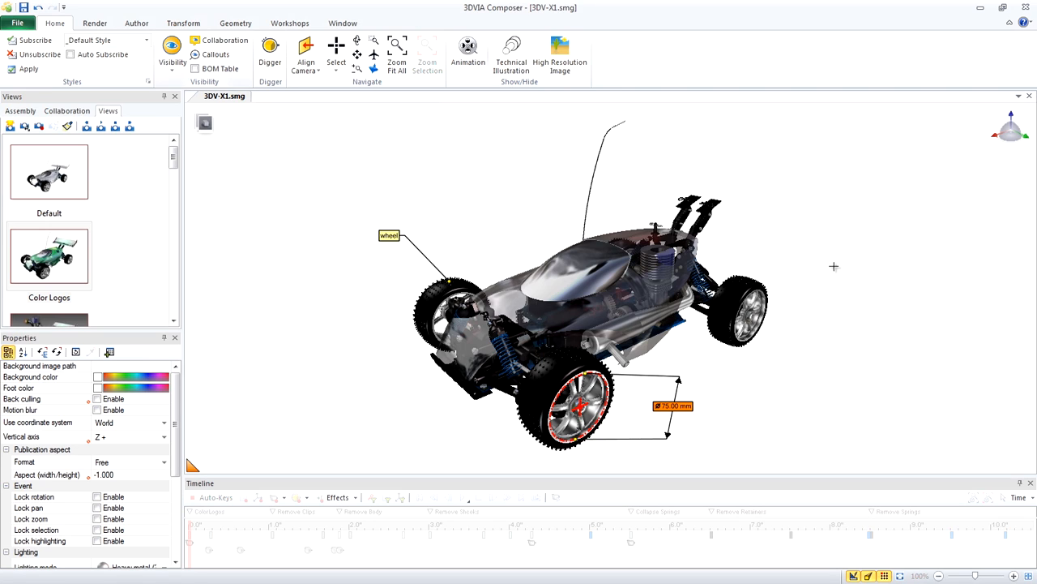
{"action": "mouse_move", "coordinate": [827, 267]}
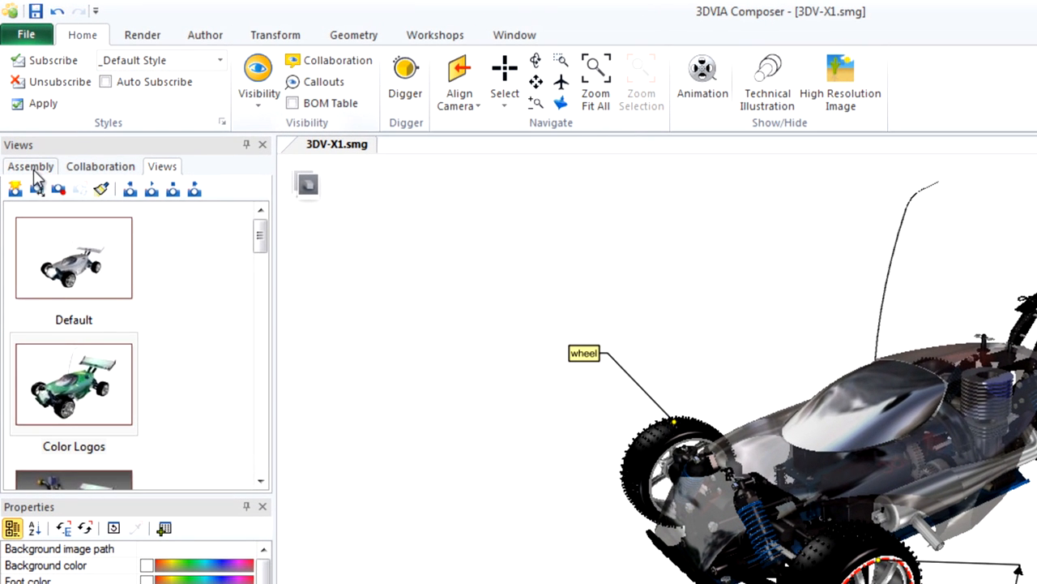
- Tick the bodywork group in the assembly tree so all five groups show
{"action": "left_click", "coordinate": [30, 166]}
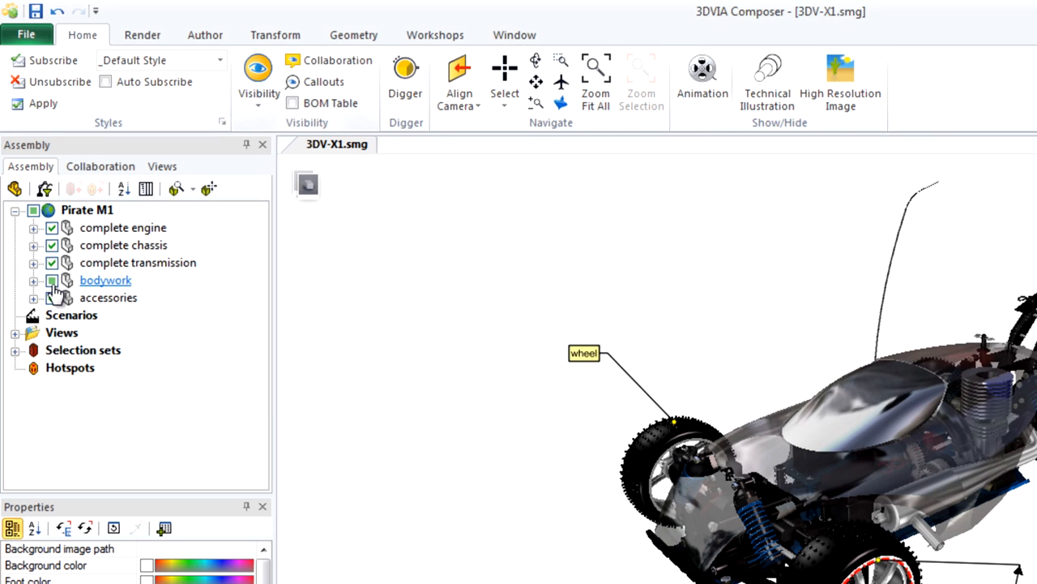
{"action": "left_click", "coordinate": [52, 280]}
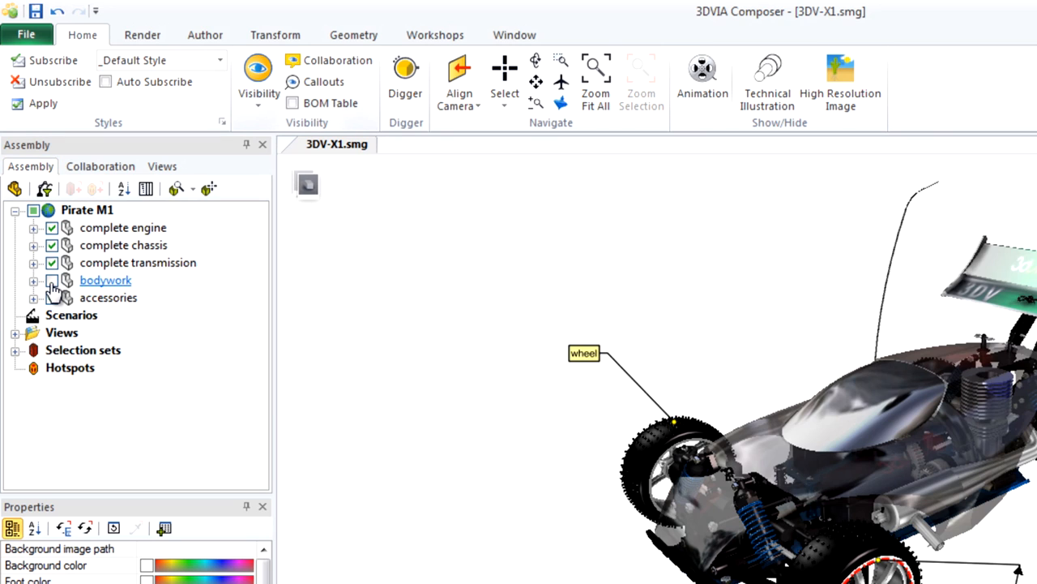
{"action": "left_click", "coordinate": [51, 280]}
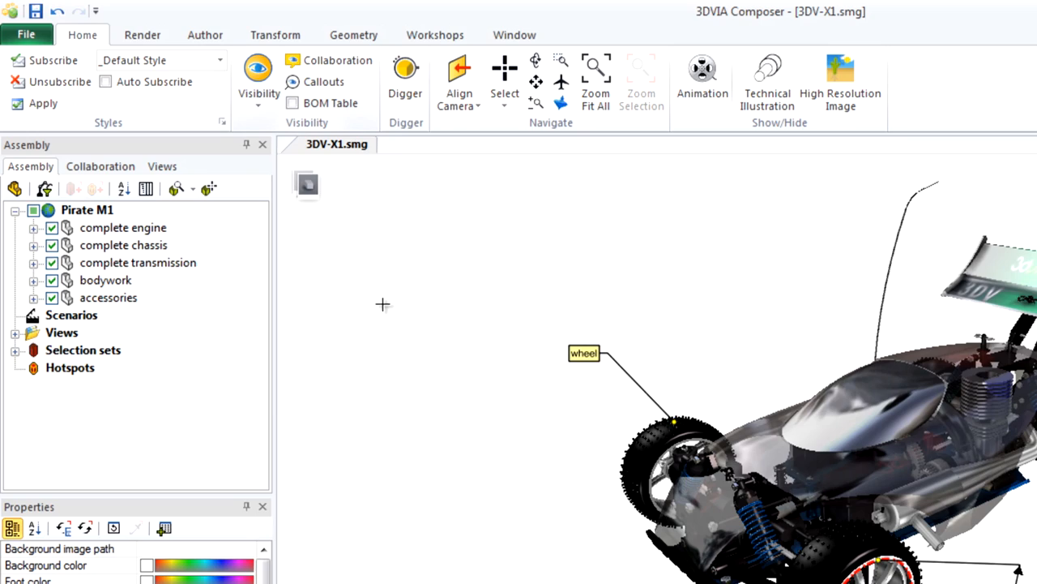